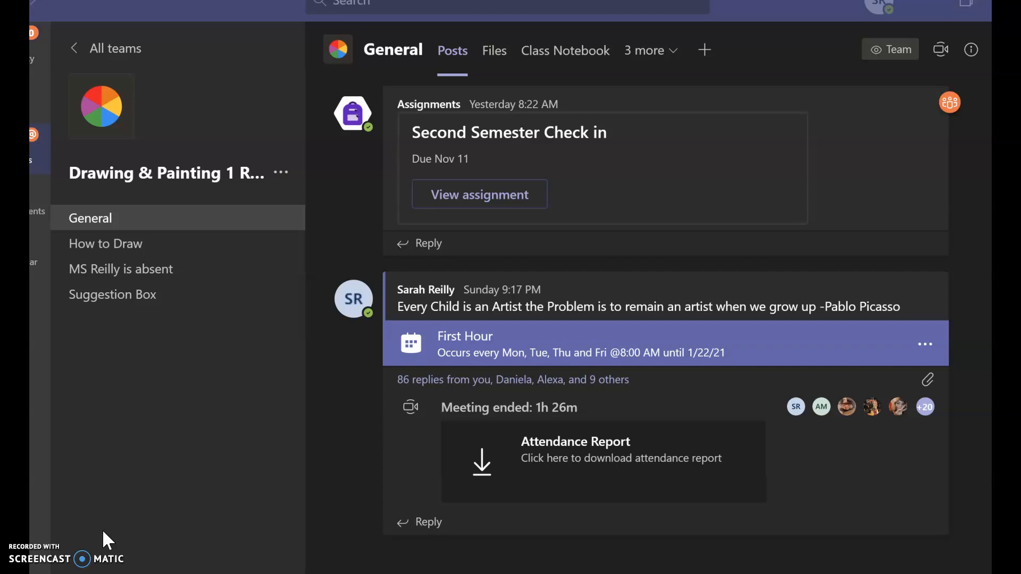
pyautogui.moveTo(148, 218)
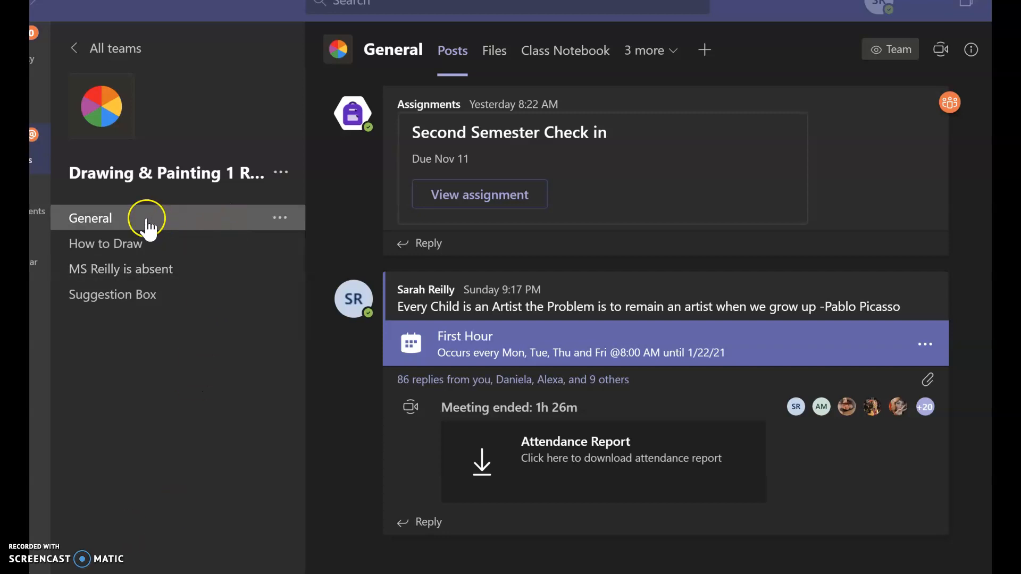
pyautogui.moveTo(116, 244)
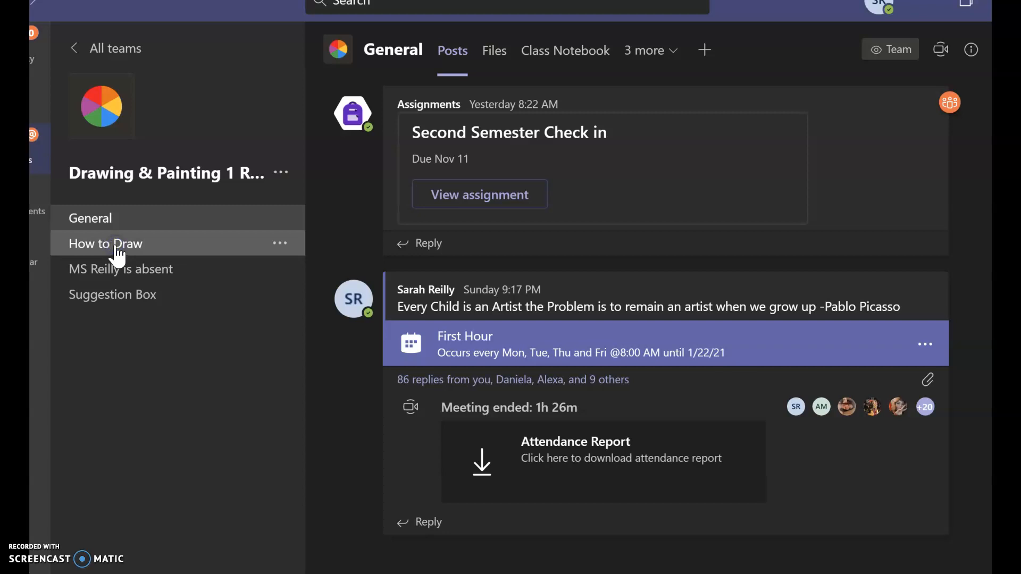
# Switch to the How to Draw channel in the Drawing & Painting team
pyautogui.click(105, 243)
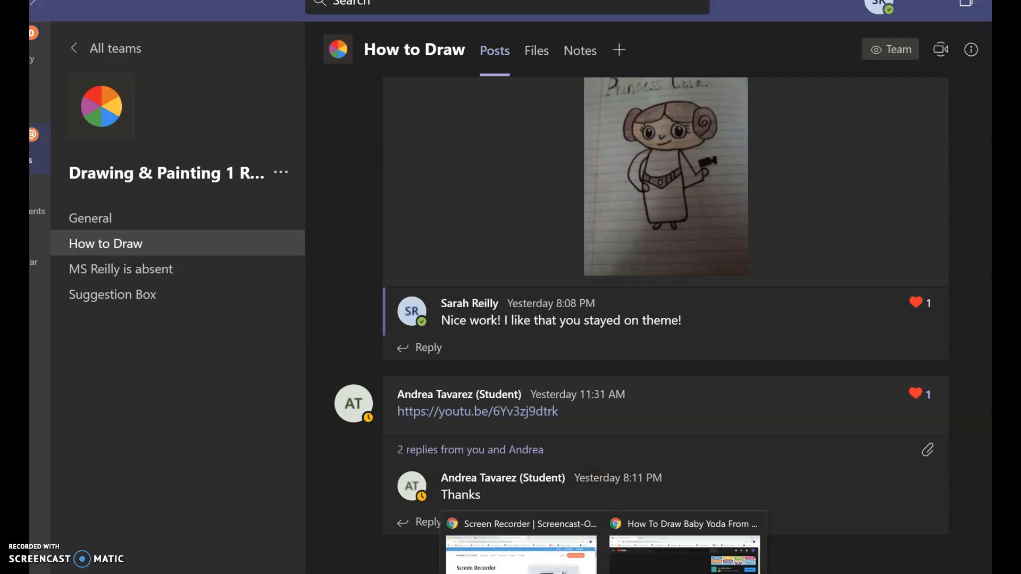
# Copy the short share link of the Baby Yoda drawing video on YouTube
pyautogui.click(688, 524)
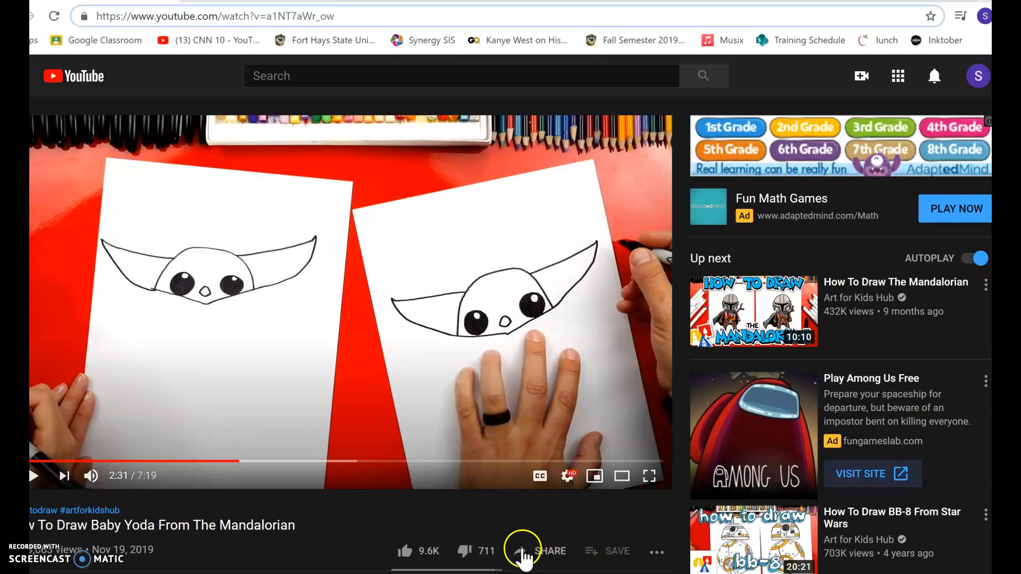
pyautogui.click(522, 551)
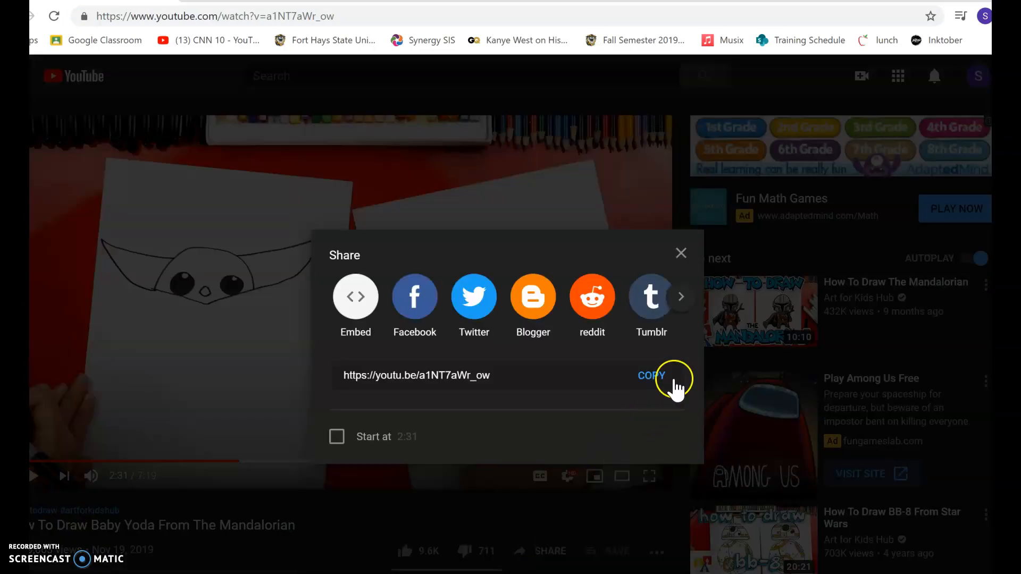
pyautogui.click(651, 375)
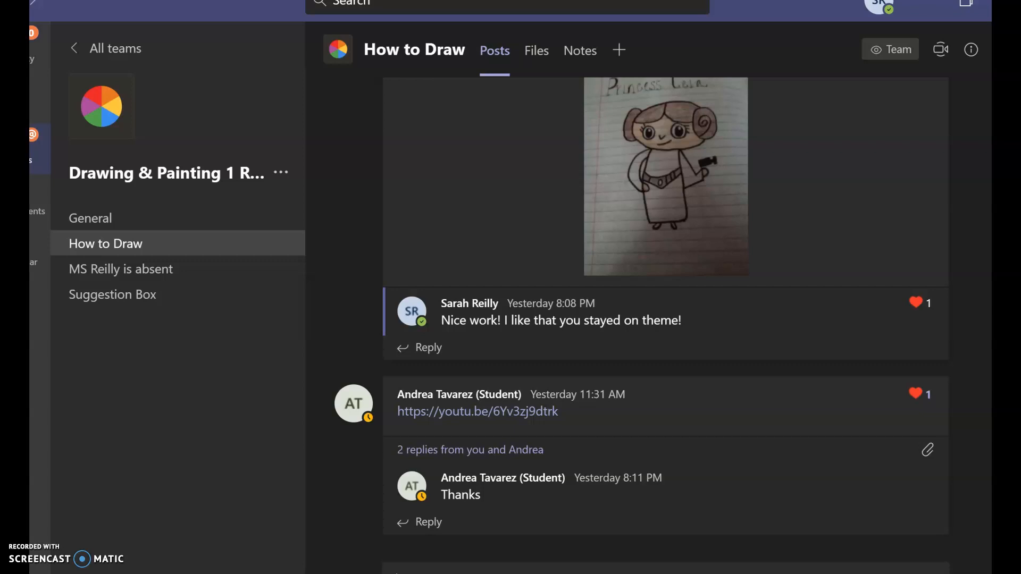
# Post the Baby Yoda video link in How to Draw, then attach a computer file in a reply
pyautogui.click(476, 411)
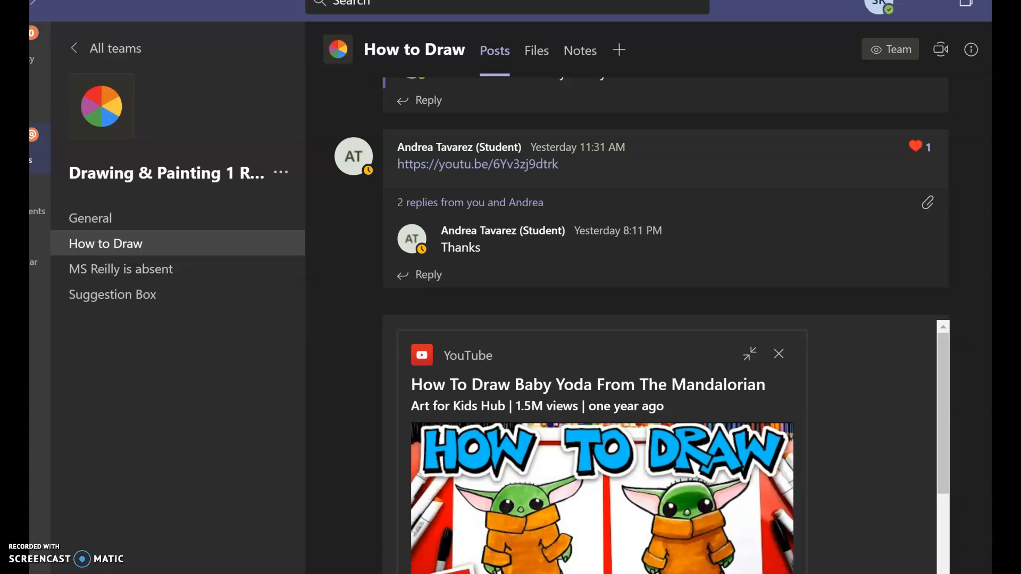
pyautogui.moveTo(814, 402)
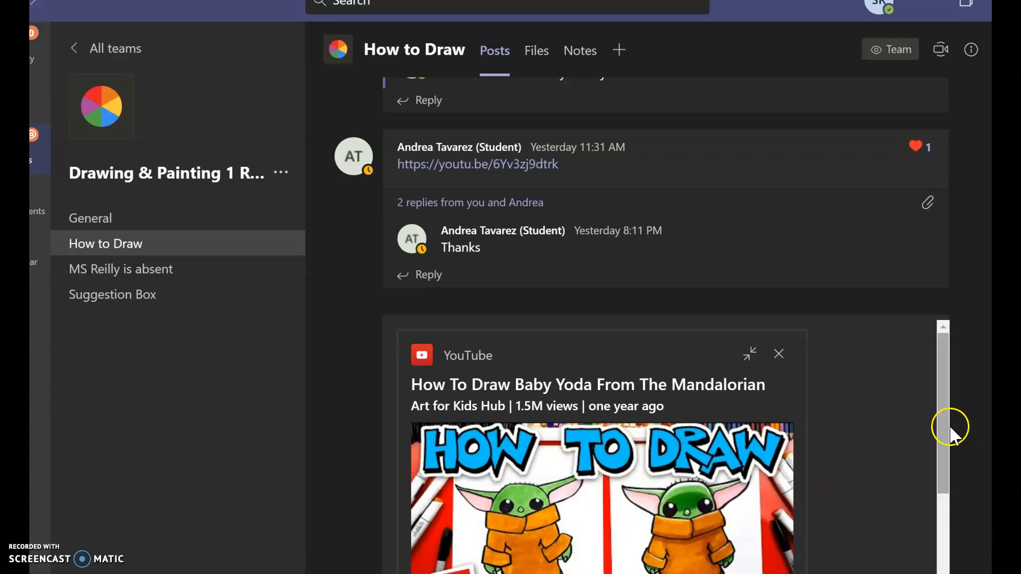
pyautogui.scroll(-3)
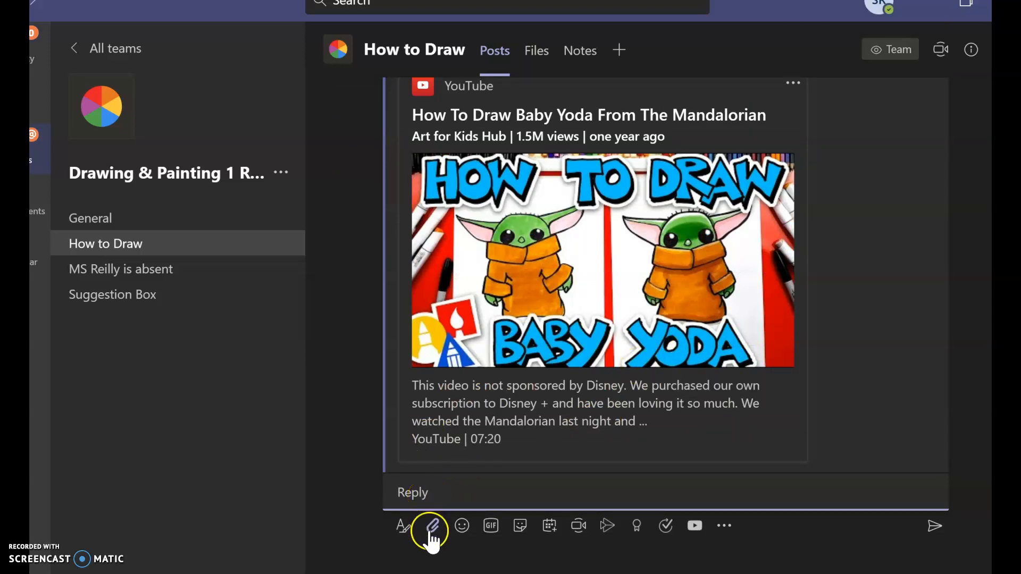
pyautogui.click(433, 525)
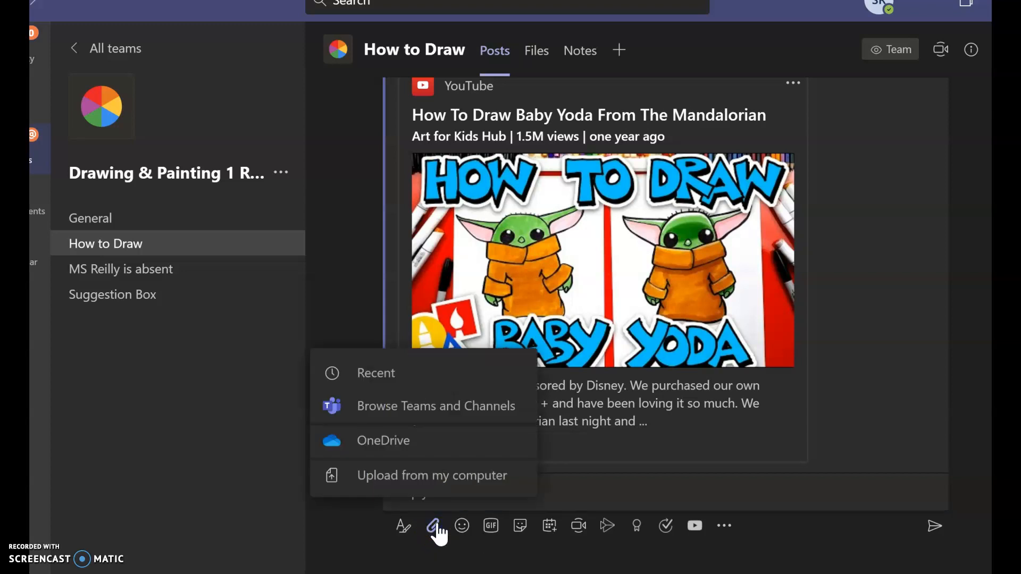
pyautogui.click(432, 476)
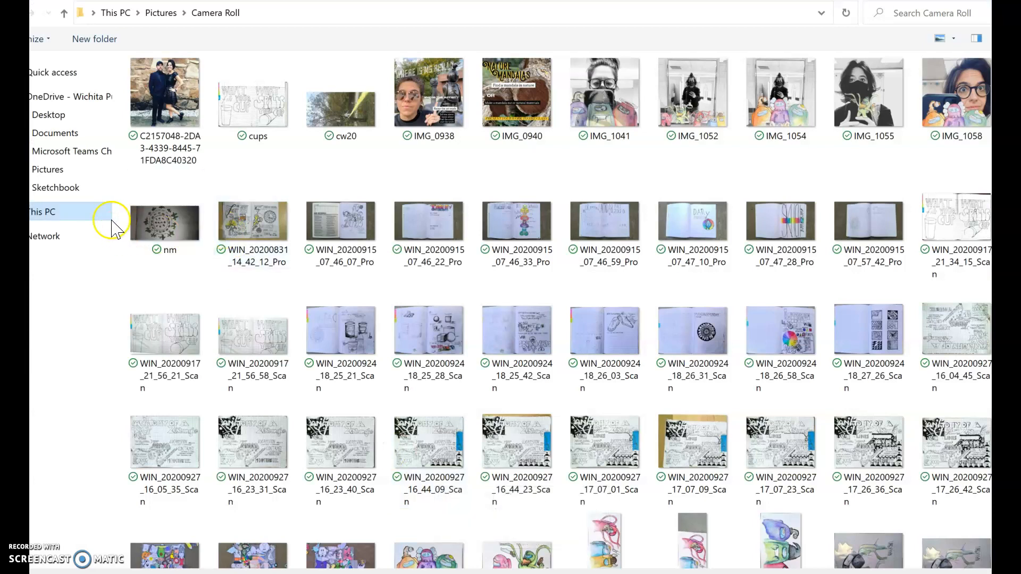
pyautogui.moveTo(48, 170)
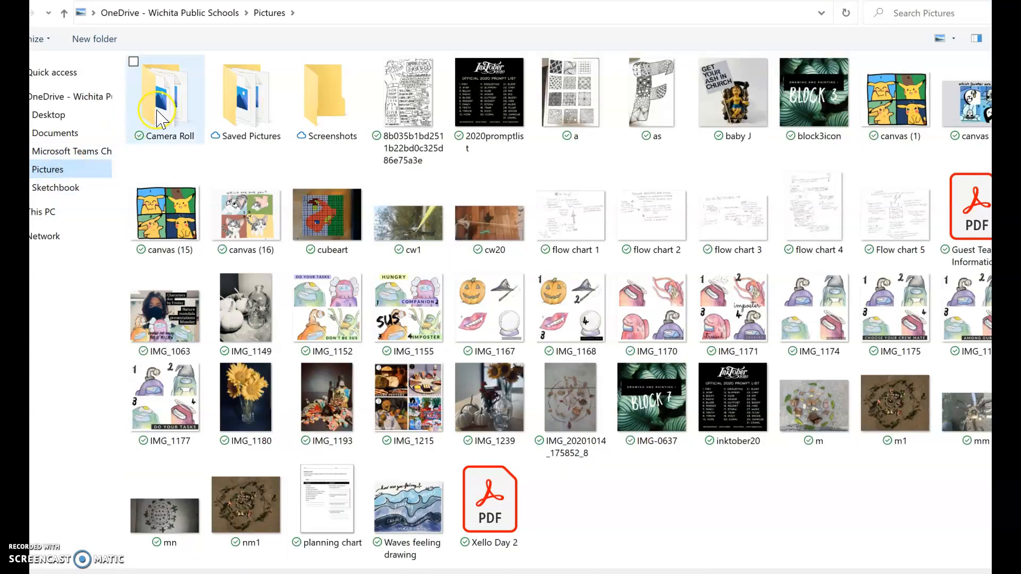
# Open the Camera Roll folder in OneDrive Pictures and scroll to the drawing scan
pyautogui.doubleClick(159, 96)
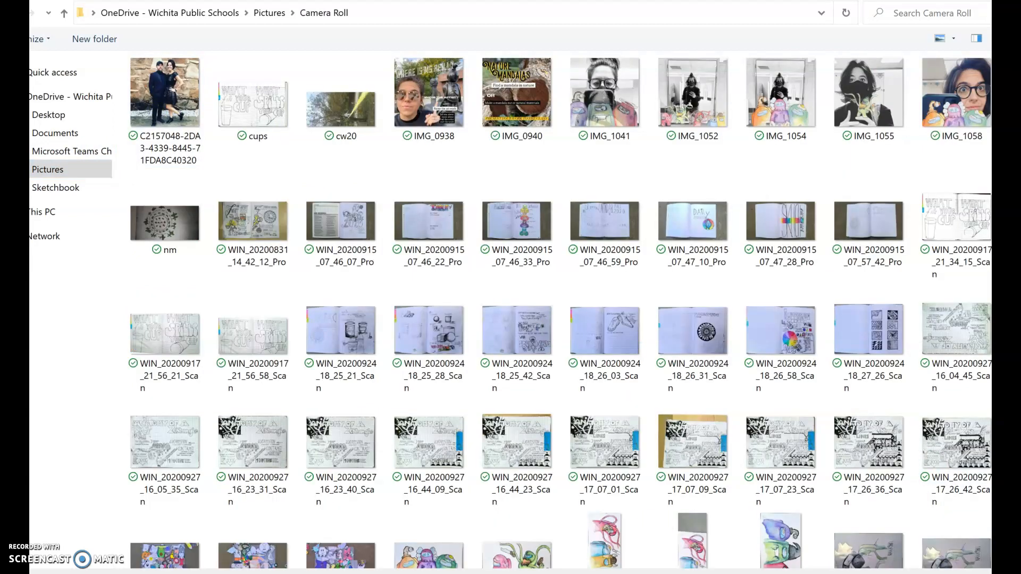
pyautogui.scroll(-3)
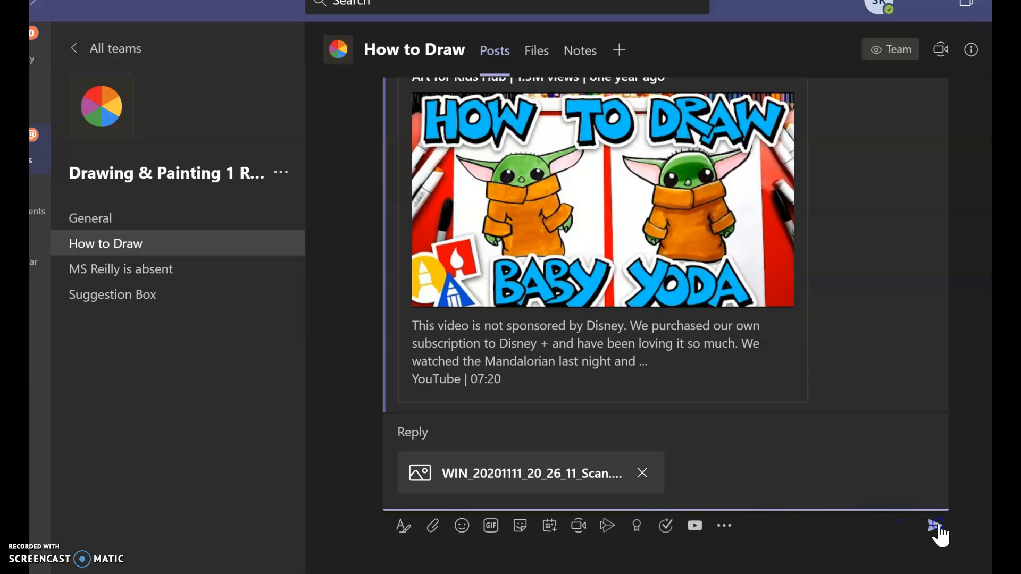
# Send the reply with the attached Baby Yoda drawing scan under the video post
pyautogui.click(941, 527)
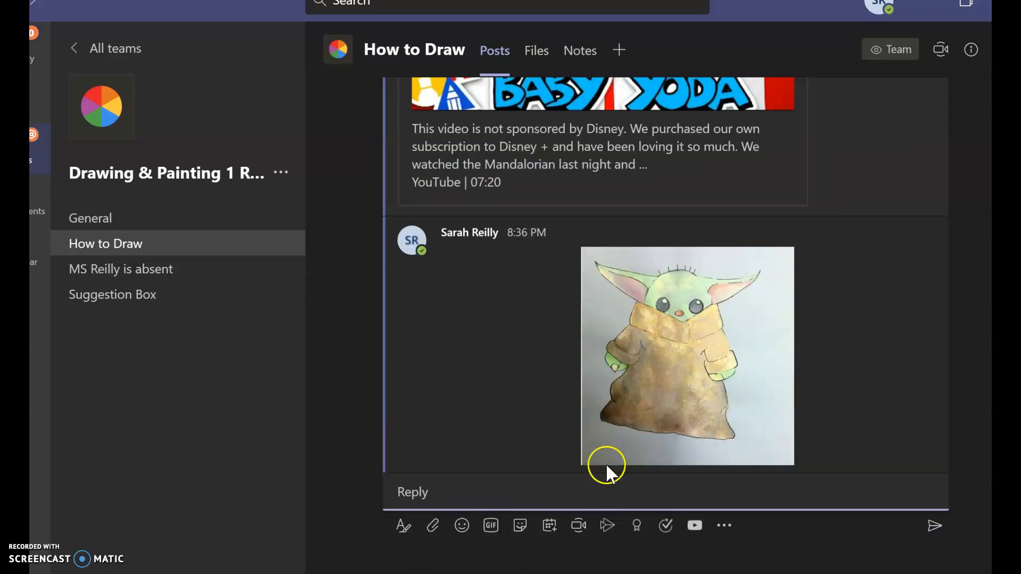
pyautogui.moveTo(610, 151)
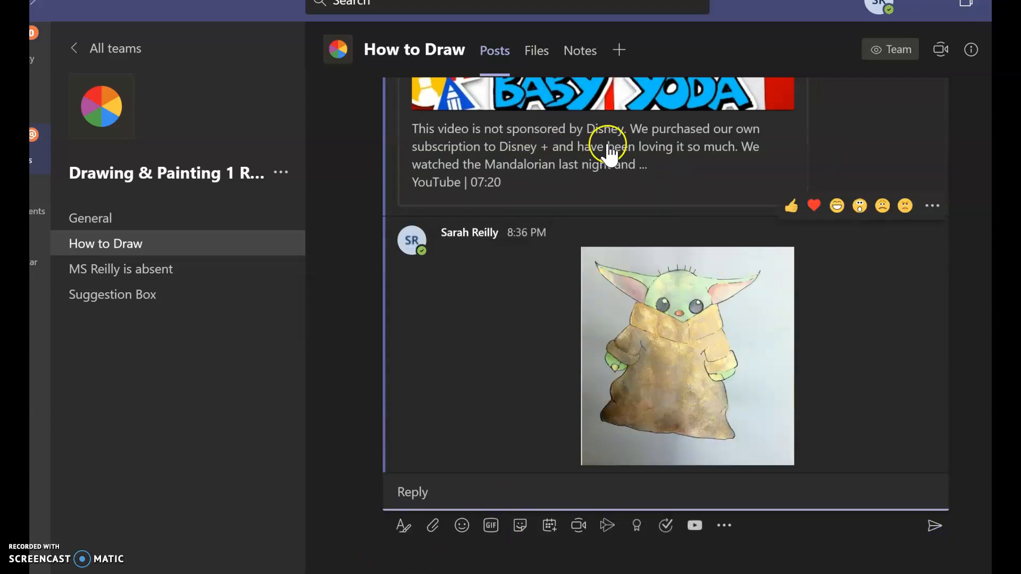